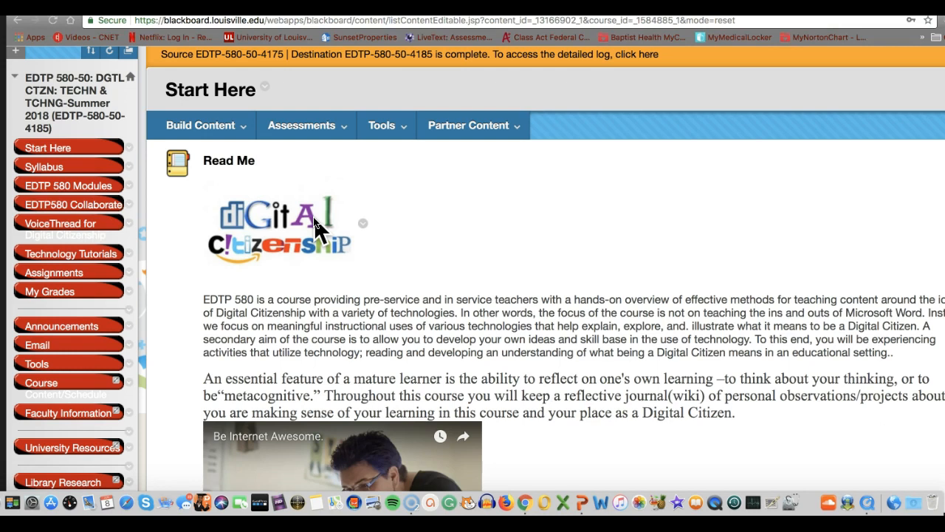
- Scroll to the embedded Flipgrid class introductions and enter the grid password
scroll(down, 3)
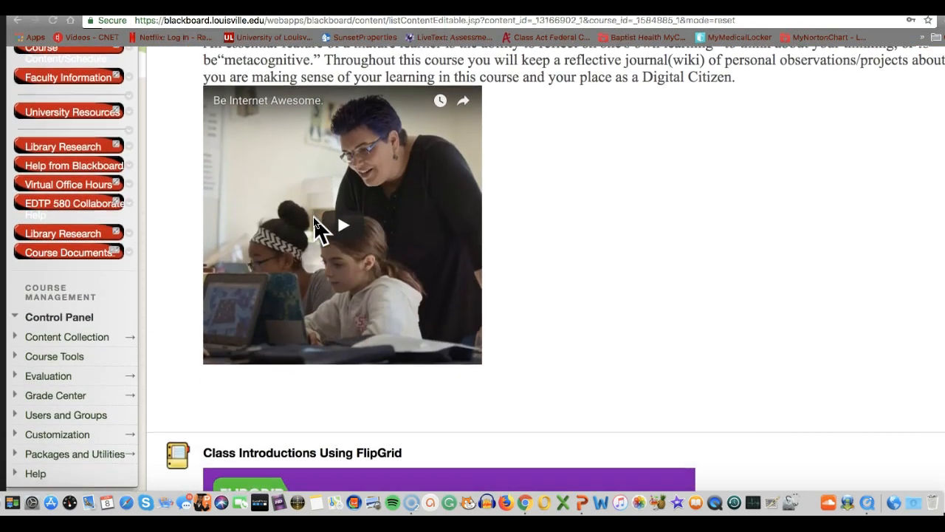
scroll(down, 3)
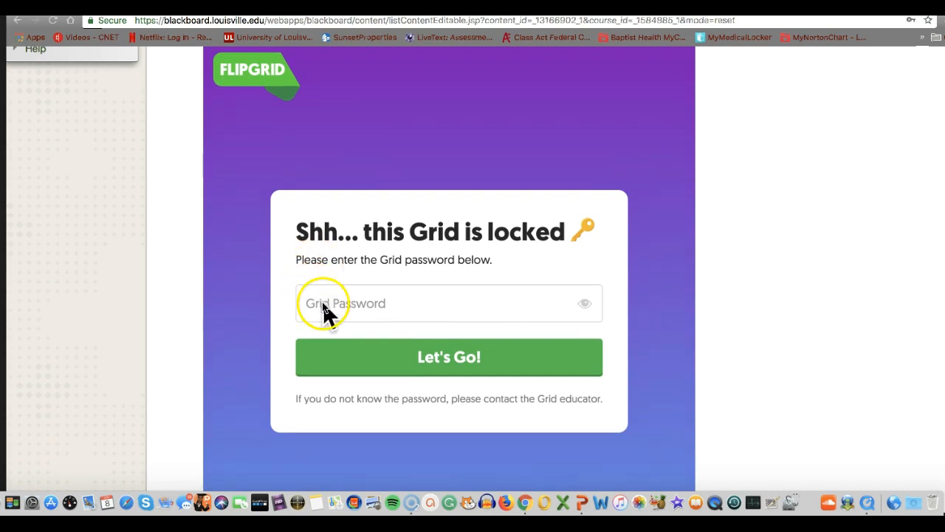
click(443, 303)
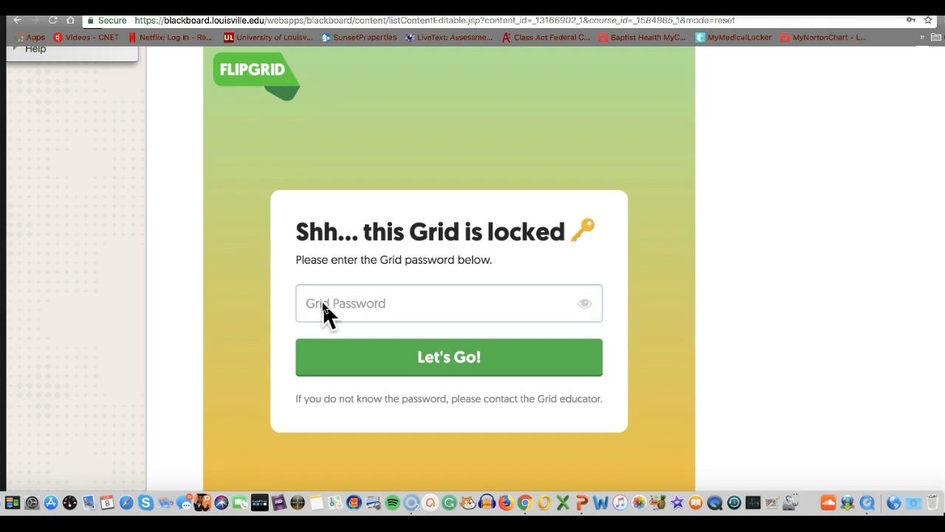
text(•)
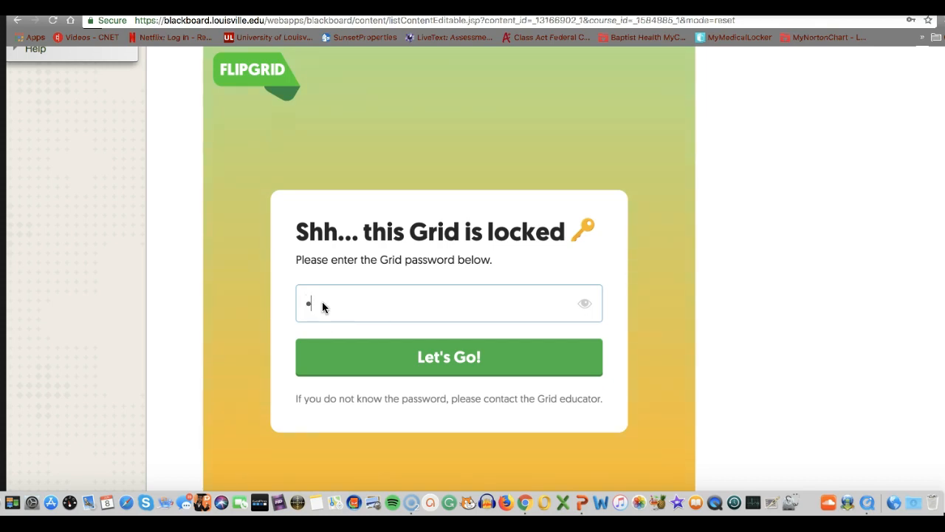
text(*)
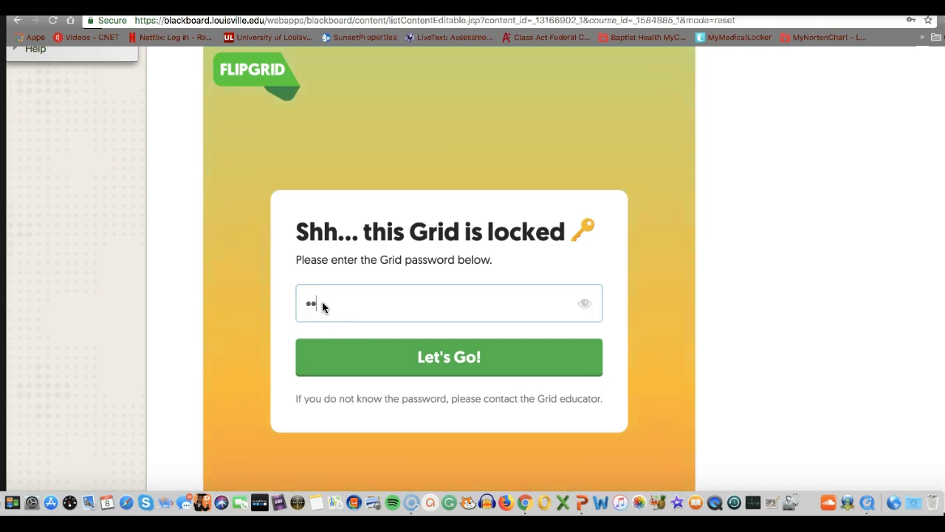
text(a)
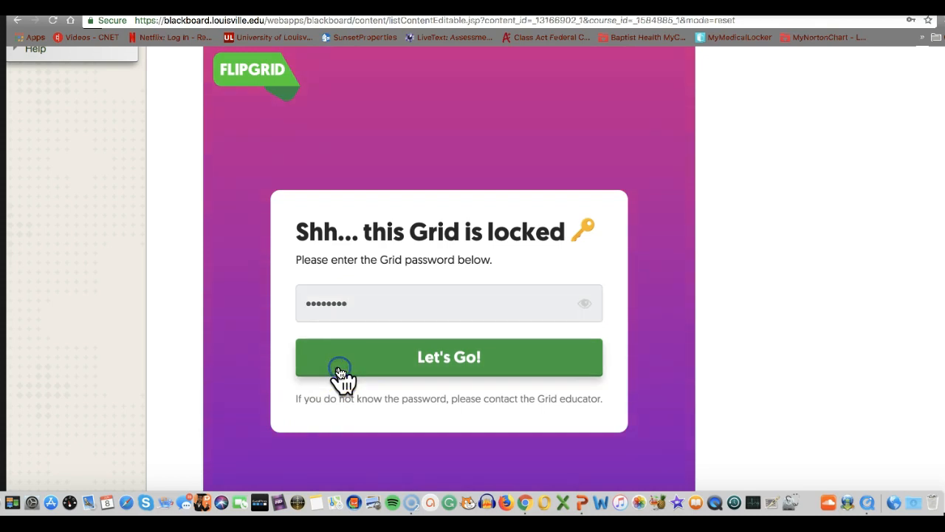
- Unlock the Class Intros EDTP580 Su2018 grid and scroll through its single video response
click(448, 356)
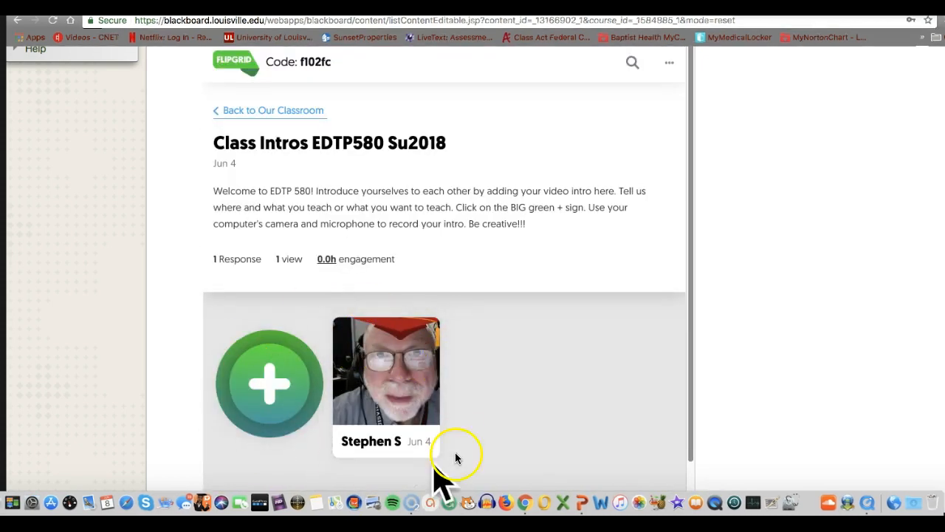
mouse_move(479, 347)
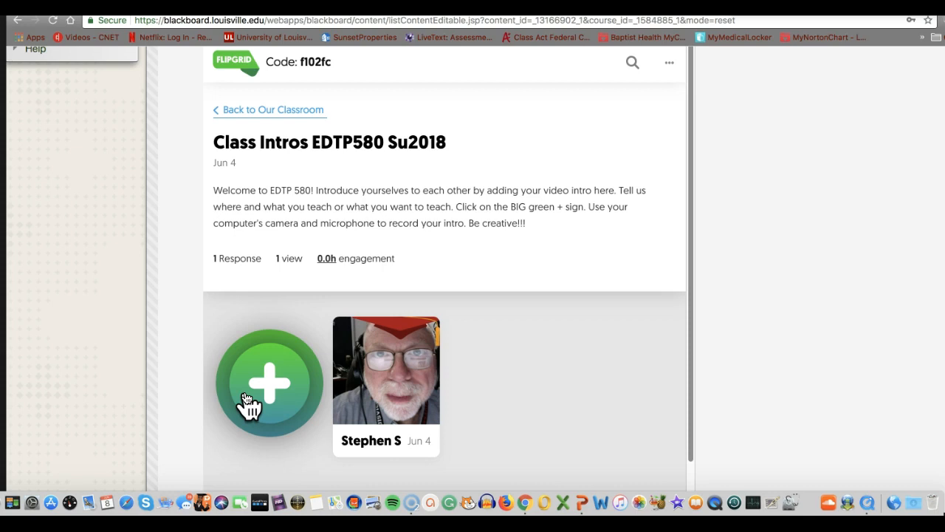
scroll(down, 3)
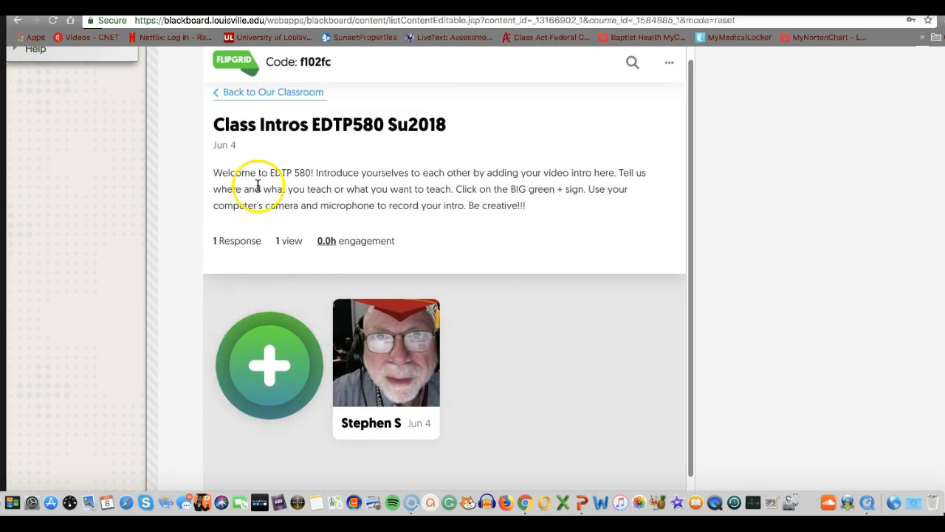
mouse_move(461, 232)
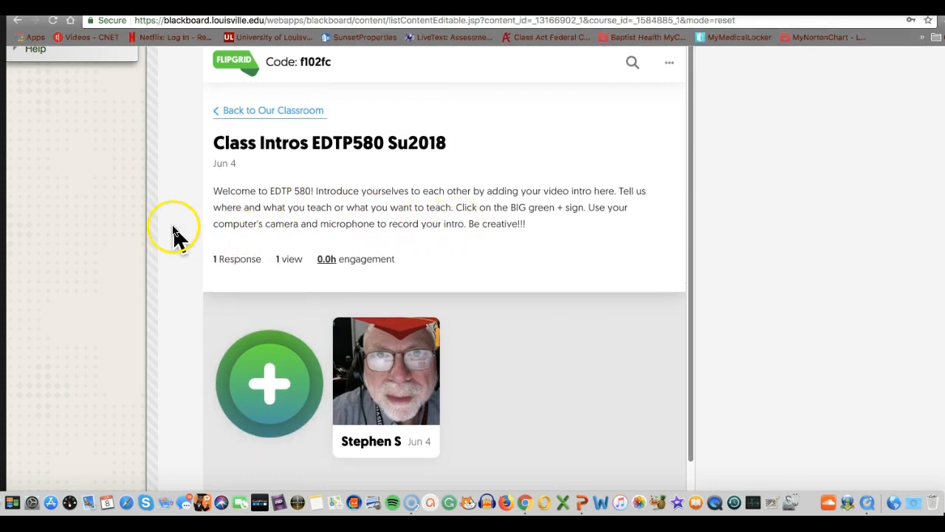
scroll(down, 3)
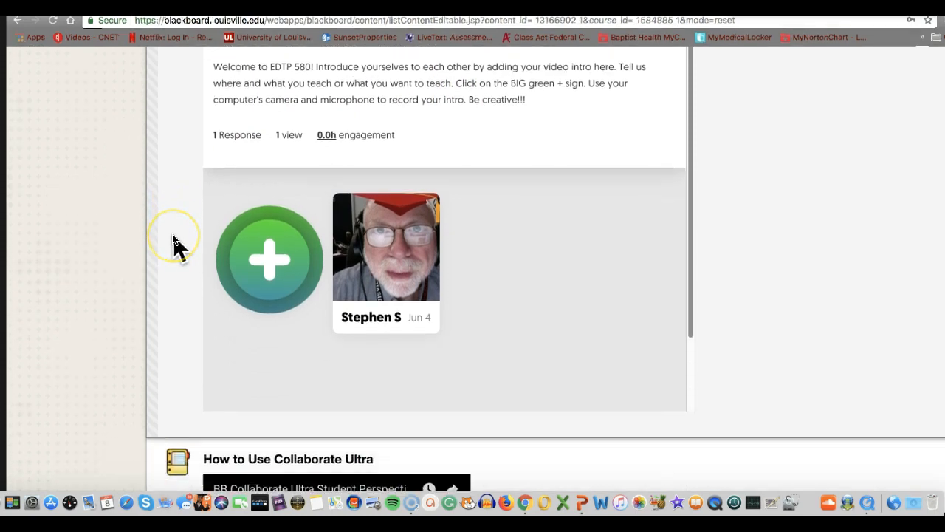
scroll(down, 3)
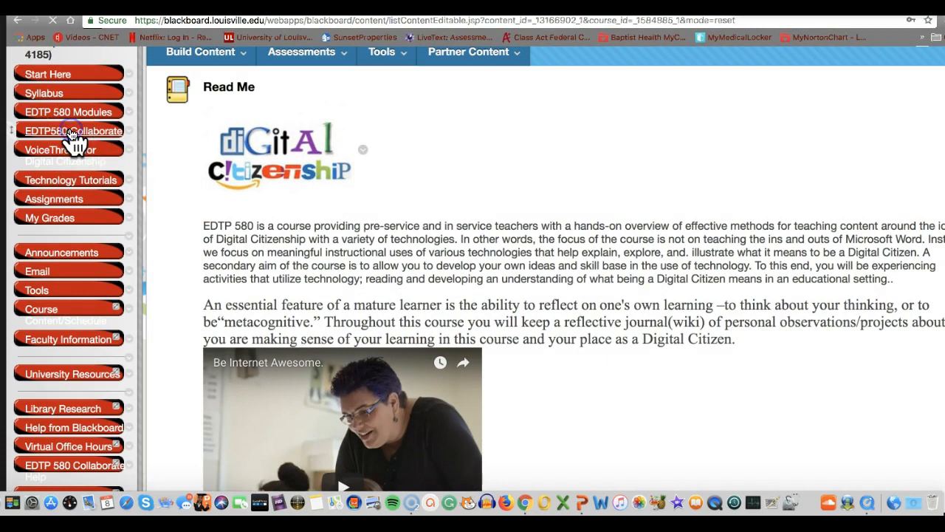
- Open EDTP580 Collaborate and view, then close, the in-progress EDTP 580 Su2018 session details
click(73, 131)
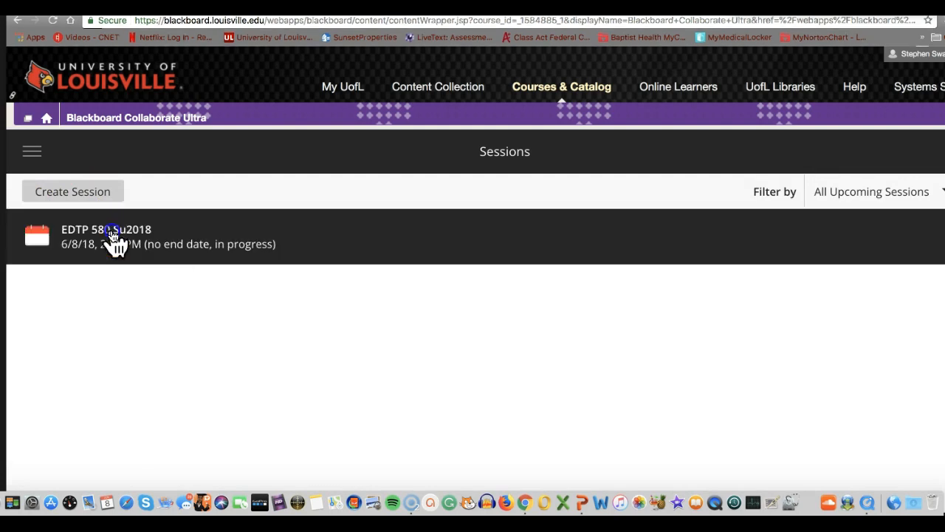
click(105, 236)
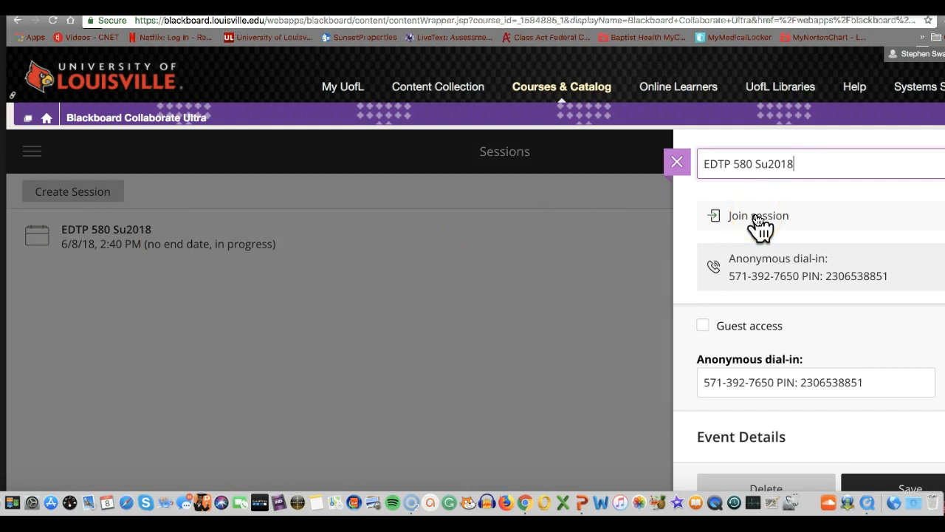
mouse_move(605, 225)
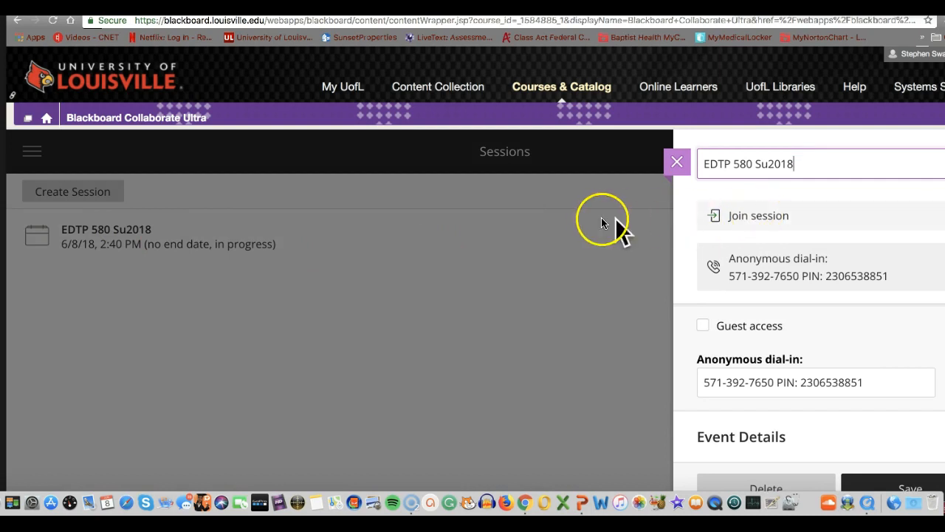
click(676, 161)
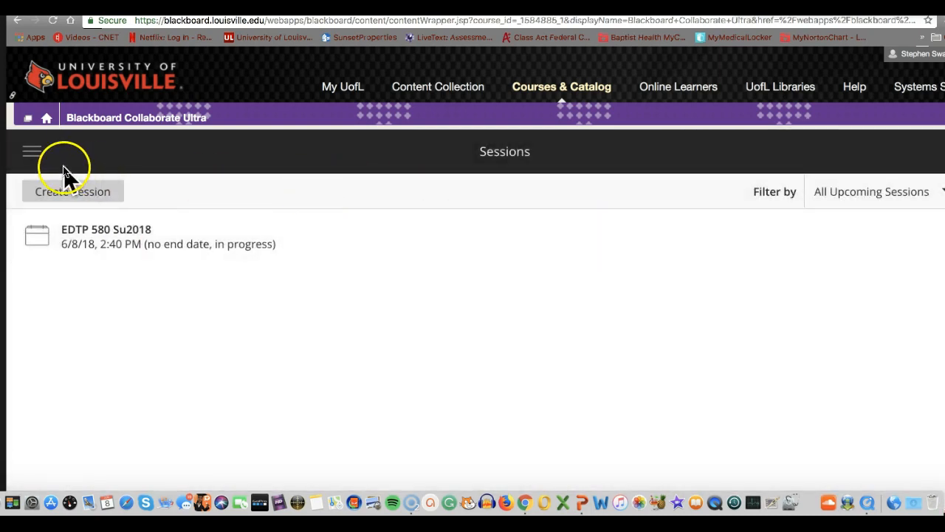
mouse_move(31, 151)
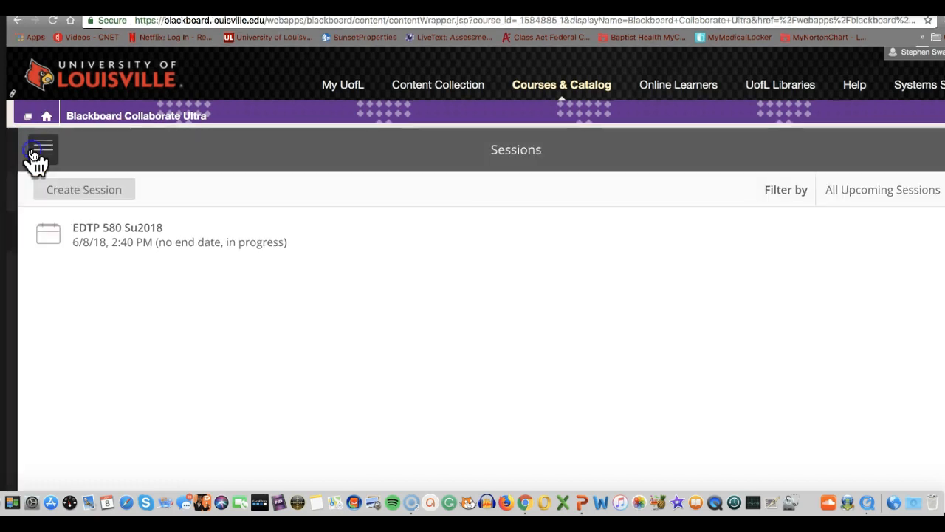
- Browse the Collaborate navigation menu's Sessions and Recordings entries, then close the menu
click(42, 147)
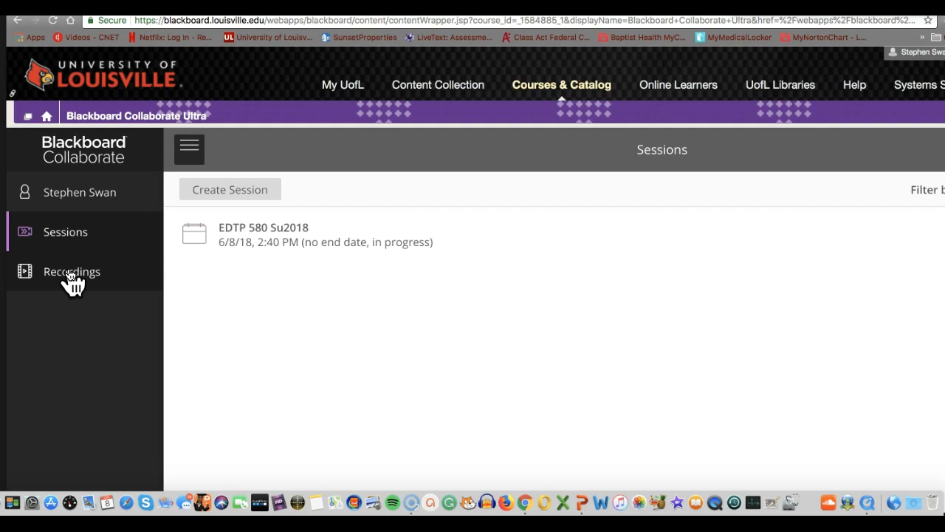
mouse_move(72, 281)
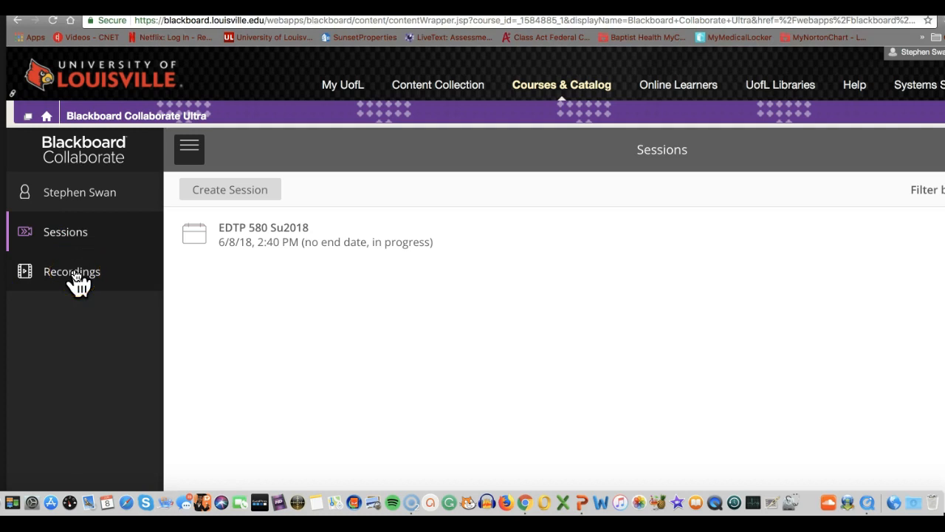
click(71, 270)
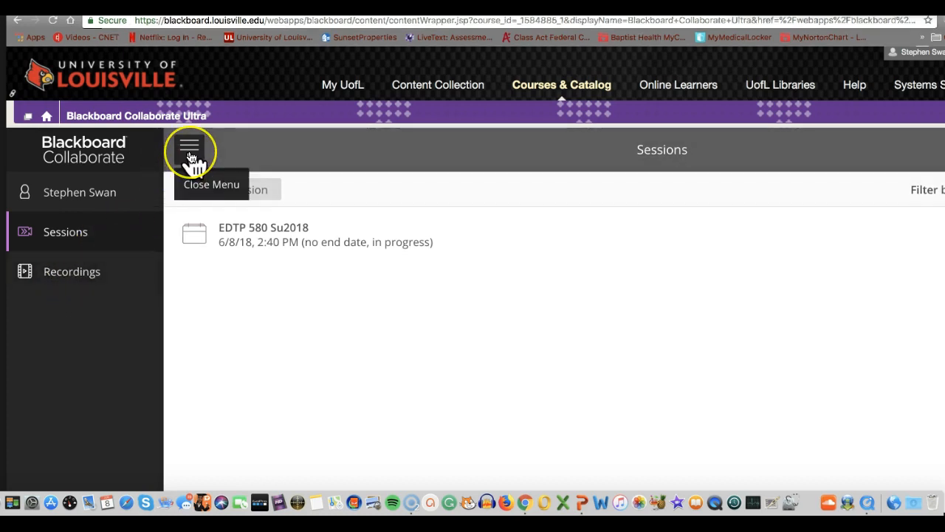
click(190, 149)
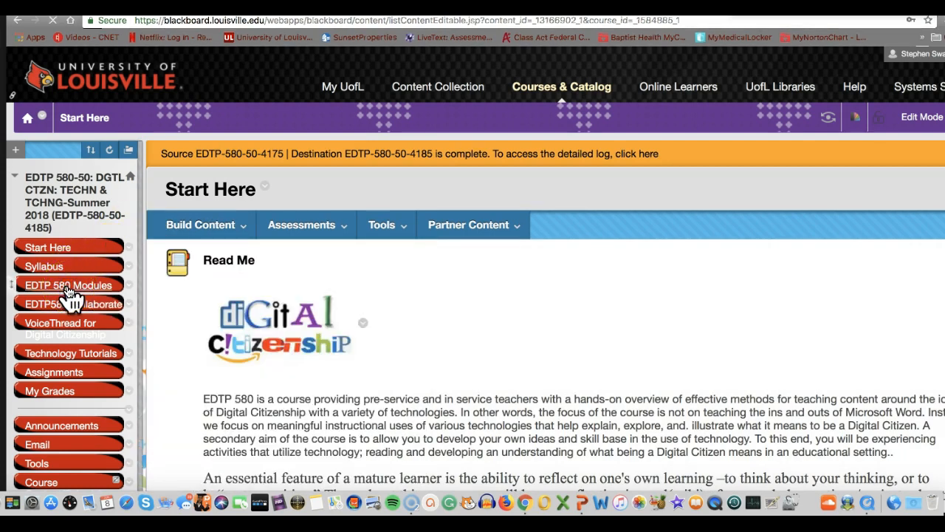
- Open EDTP 580 Modules and read Module1_Part1's readings and wiki assignment instructions
click(68, 285)
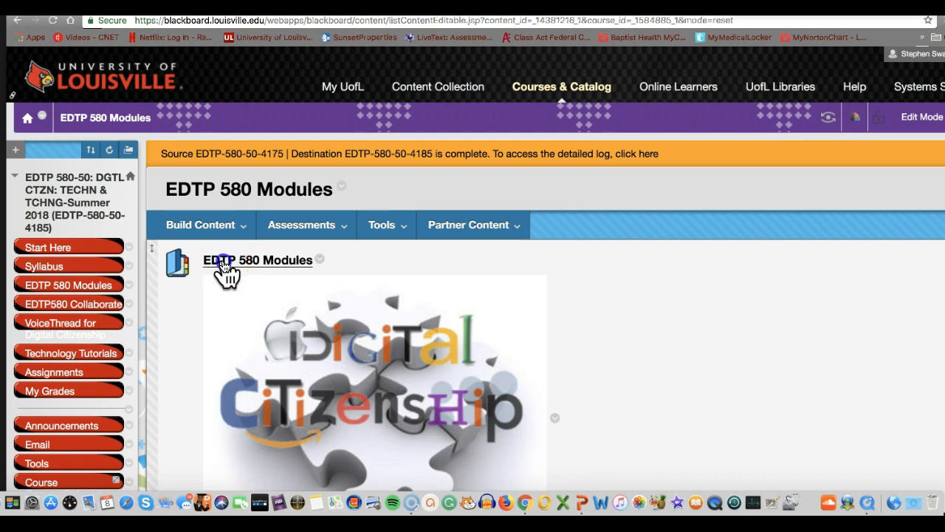
click(258, 260)
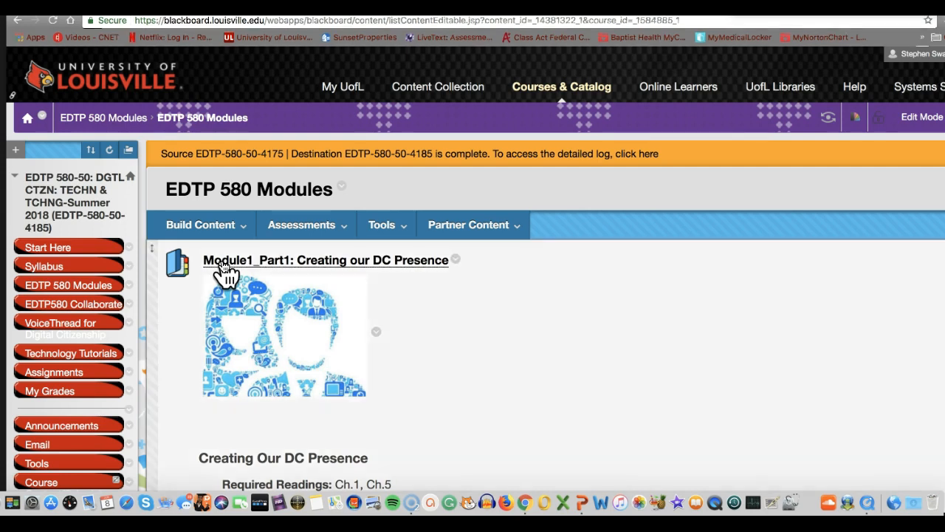
scroll(down, 3)
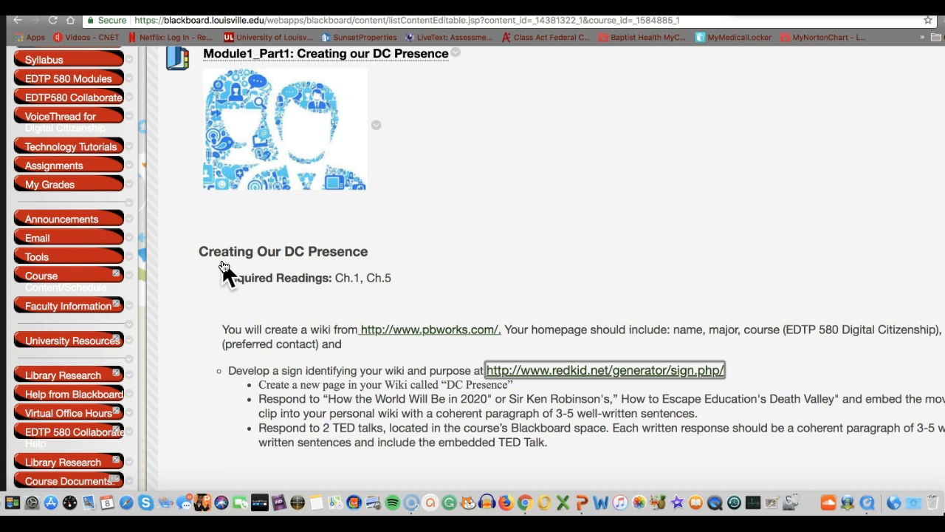
scroll(down, 3)
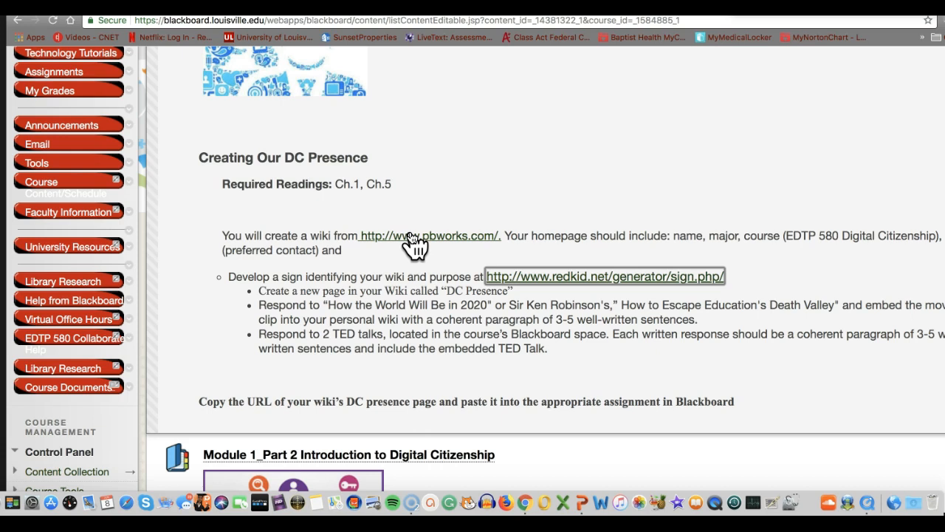
click(429, 235)
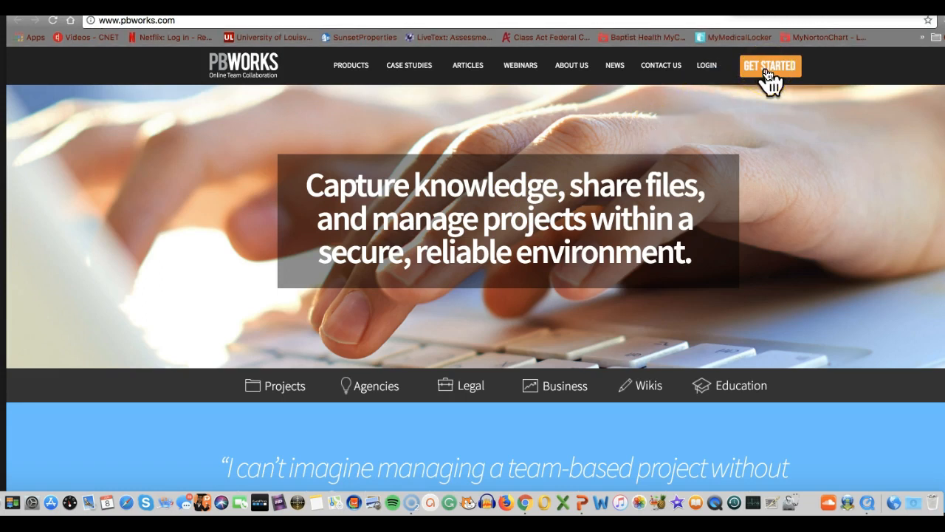
click(769, 66)
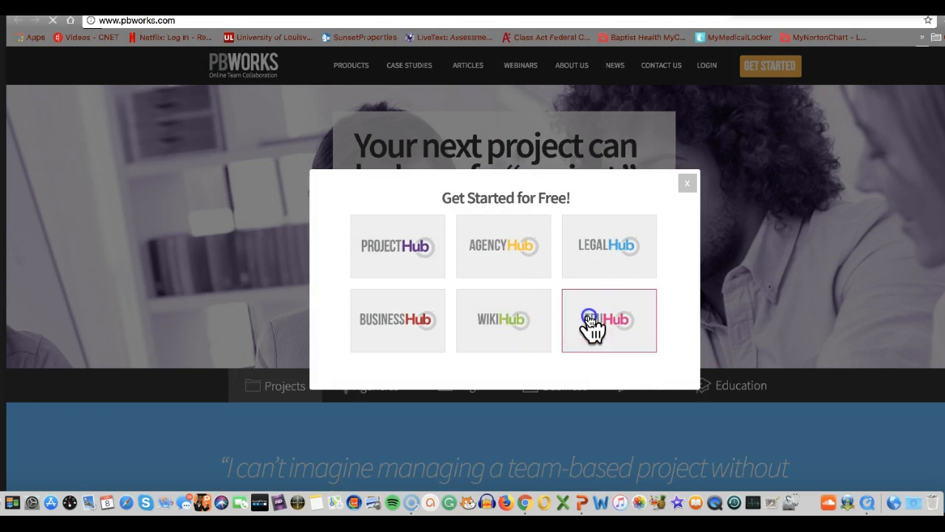
click(609, 319)
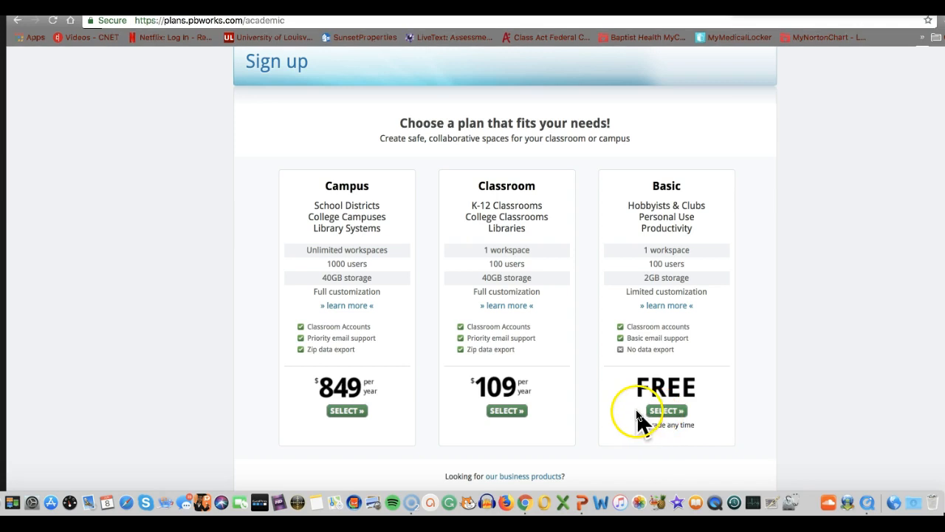
scroll(up, 3)
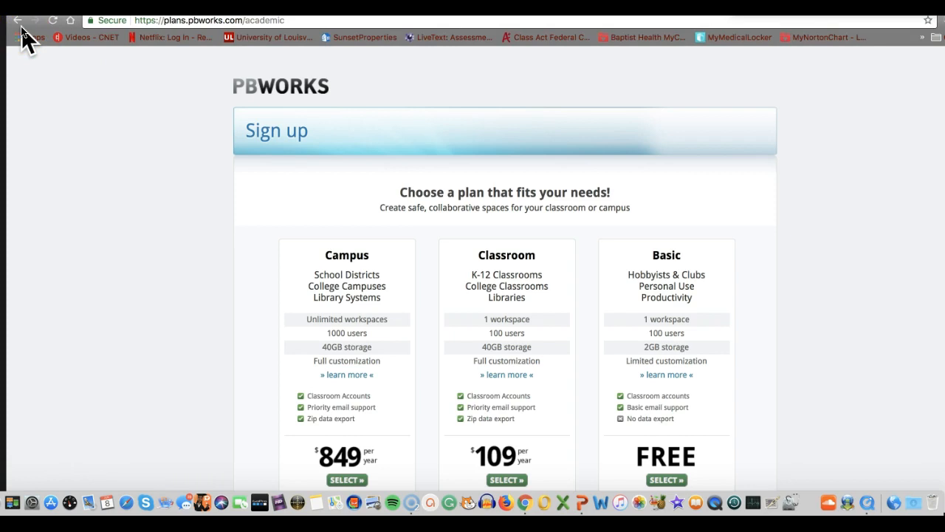
click(18, 20)
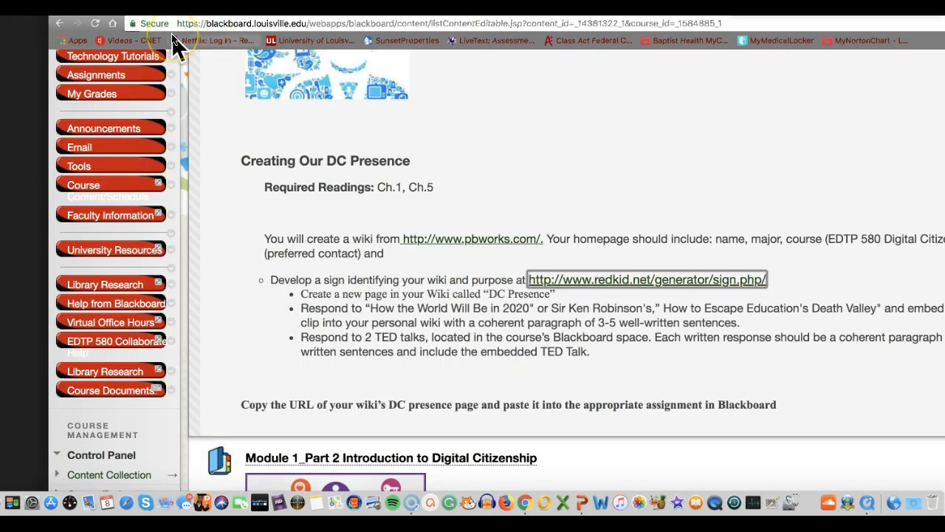
- Review the Wiki Creation Using PBworks video and tutorial PDF, then go back one level
scroll(up, 3)
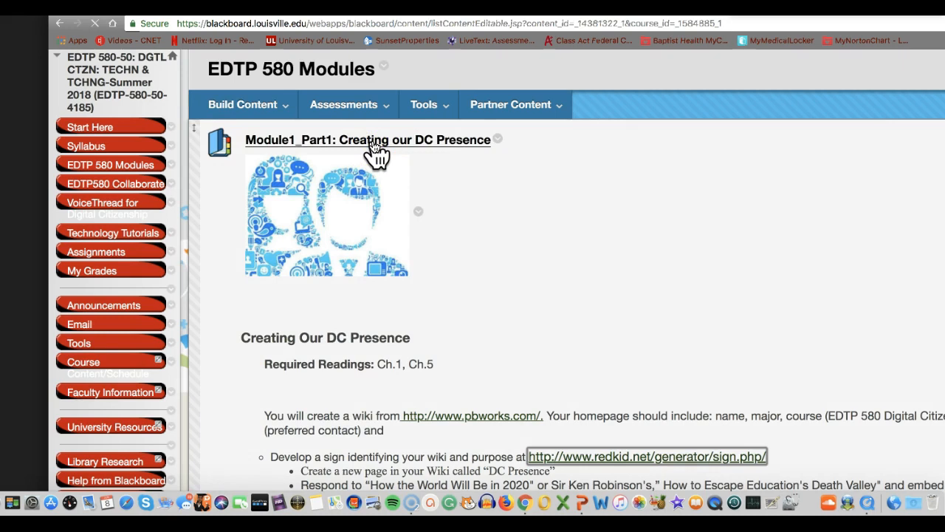
click(366, 140)
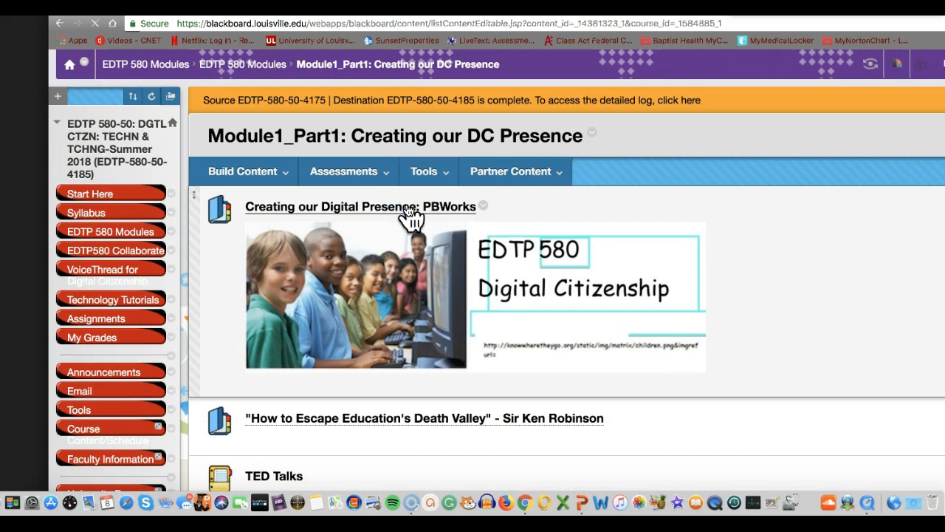
click(343, 171)
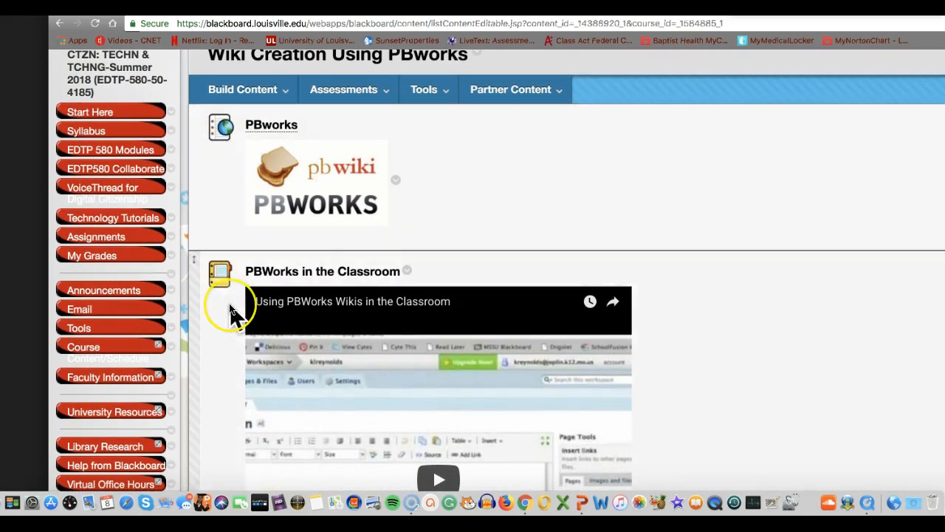
scroll(down, 3)
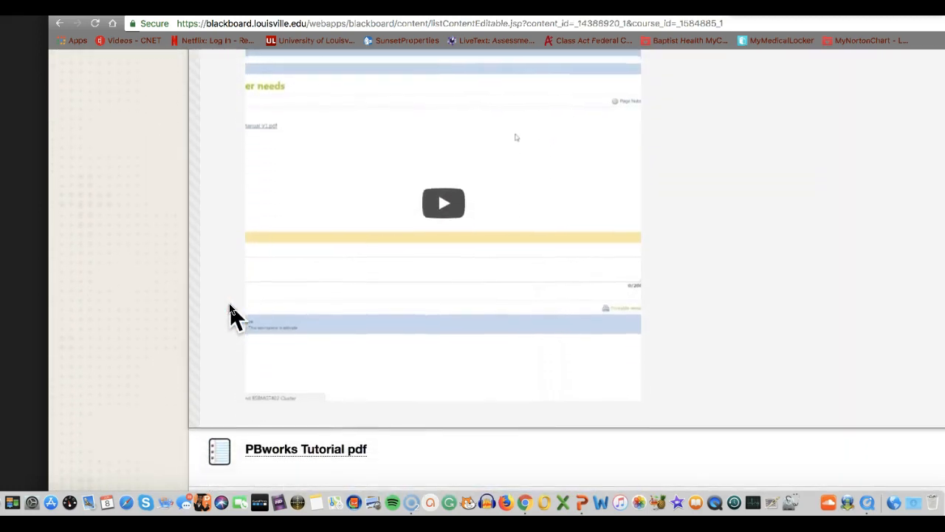
scroll(down, 3)
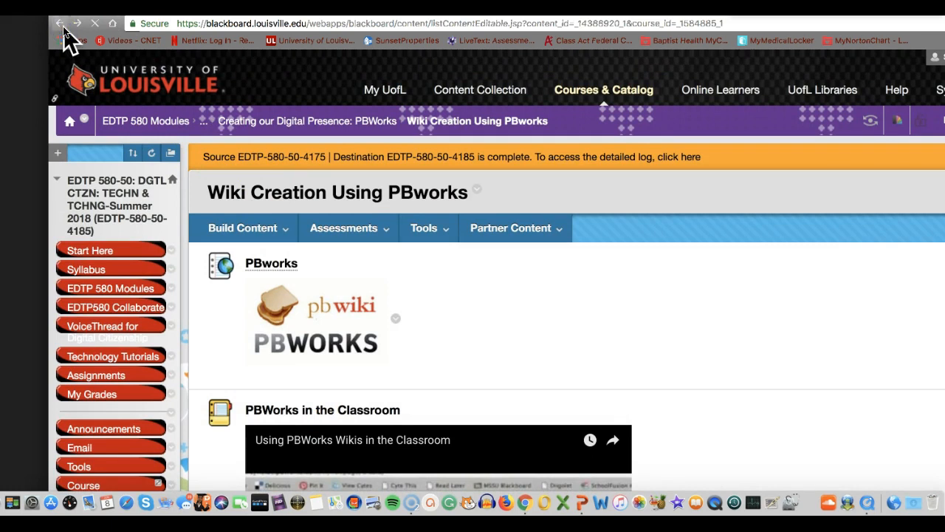
click(60, 23)
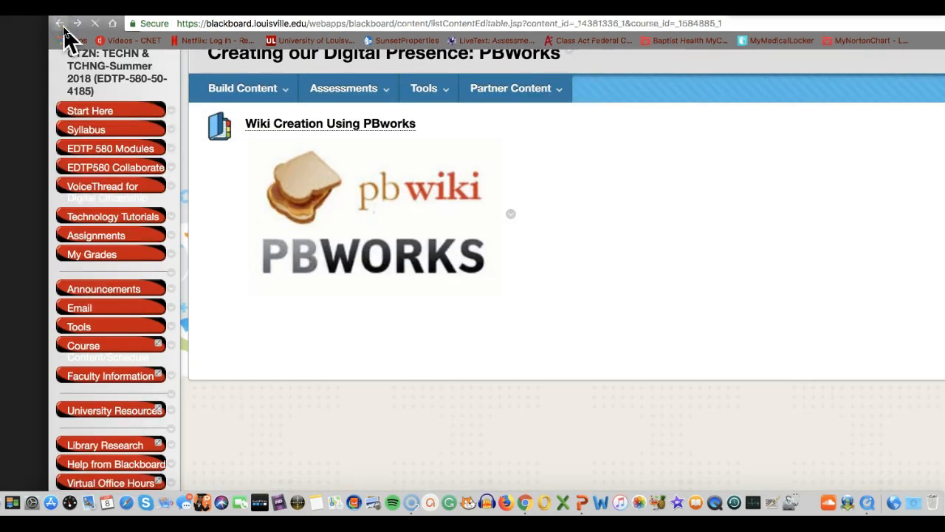
- Preview the Sir Ken Robinson 'How to Escape Education's Death Valley' video page and return
click(59, 23)
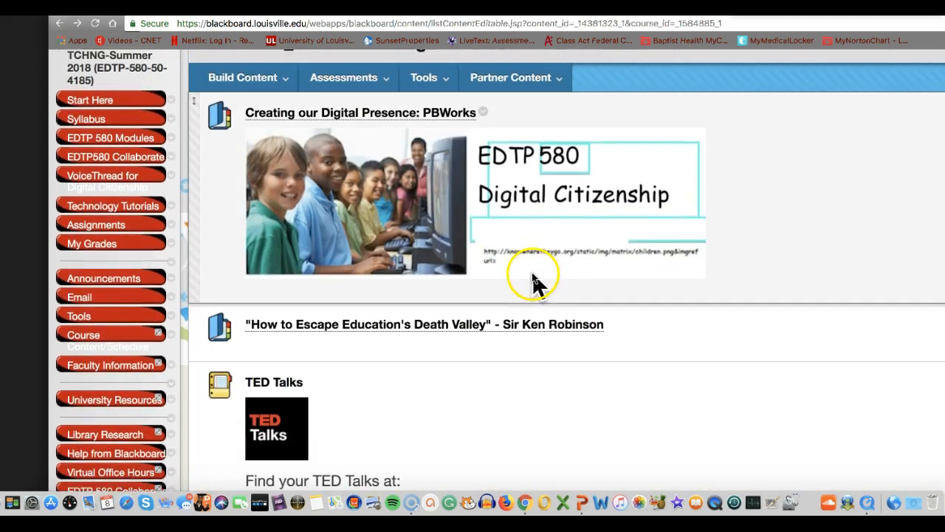
scroll(down, 3)
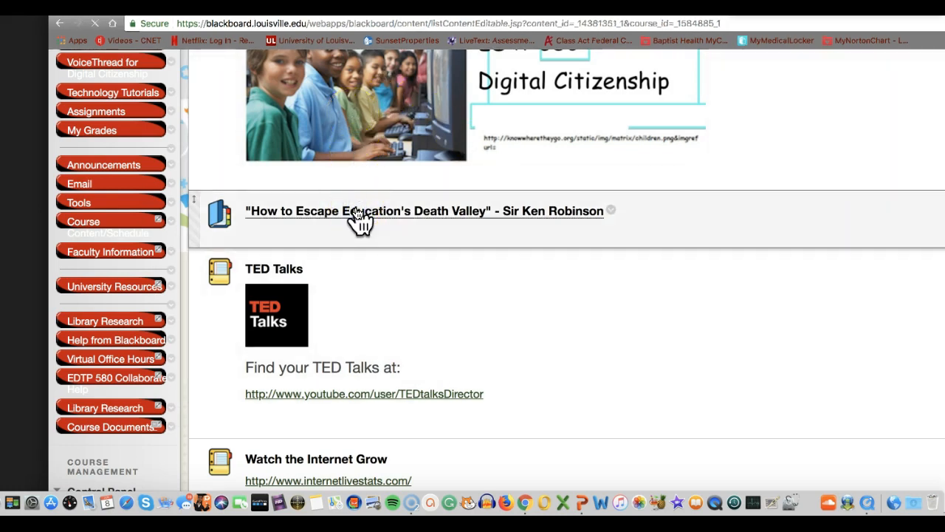
click(424, 210)
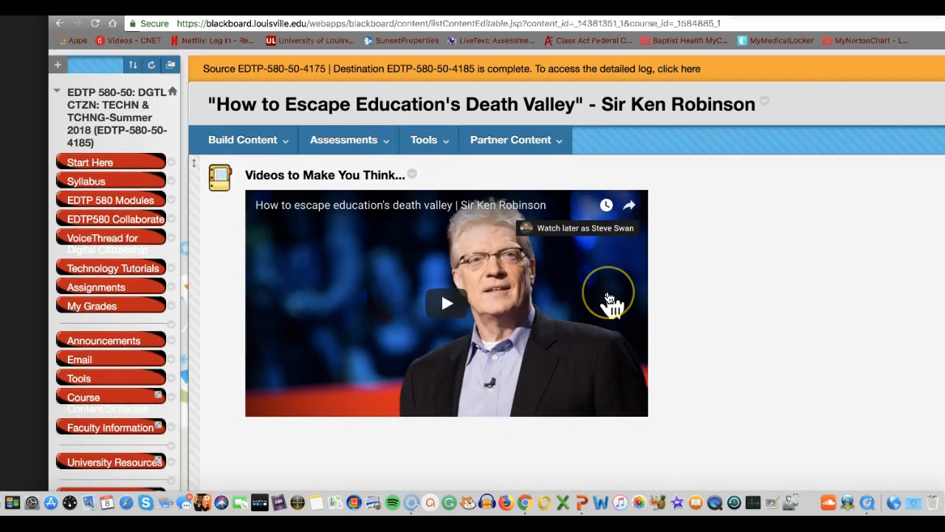
scroll(down, 3)
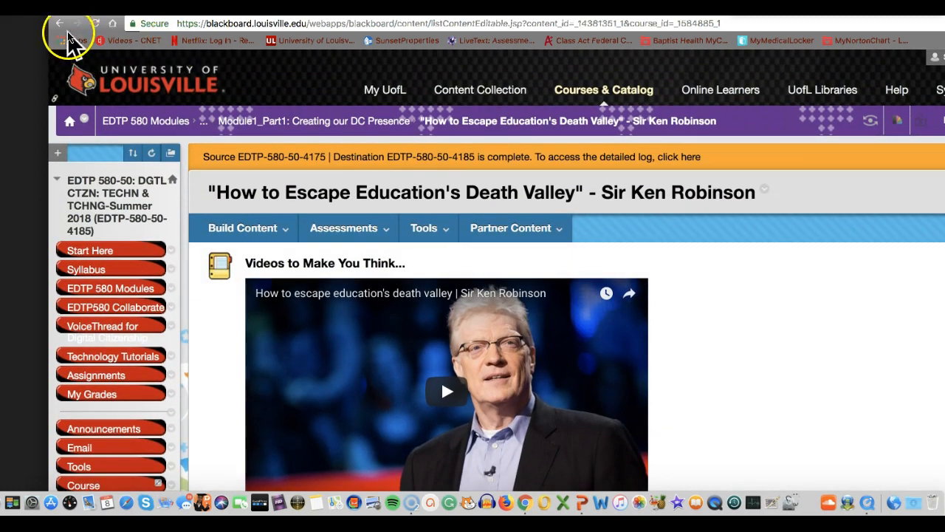
click(61, 23)
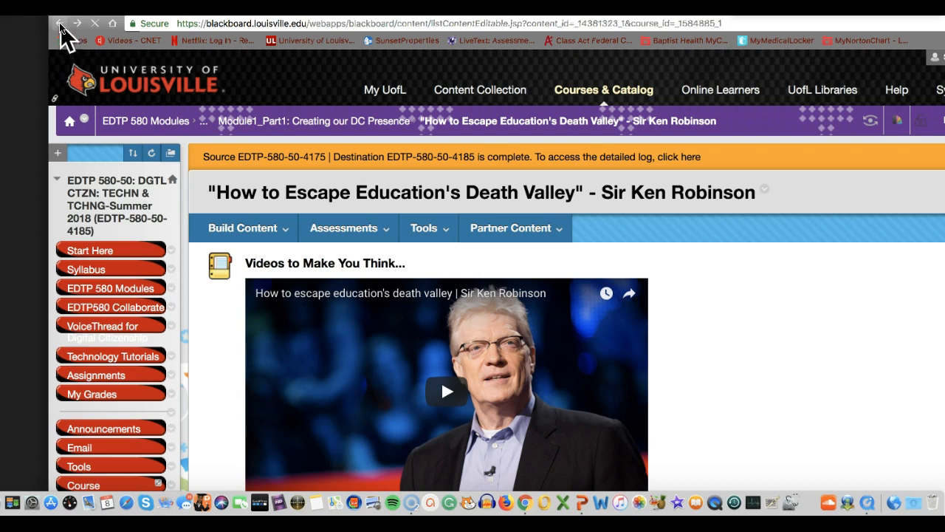
scroll(down, 3)
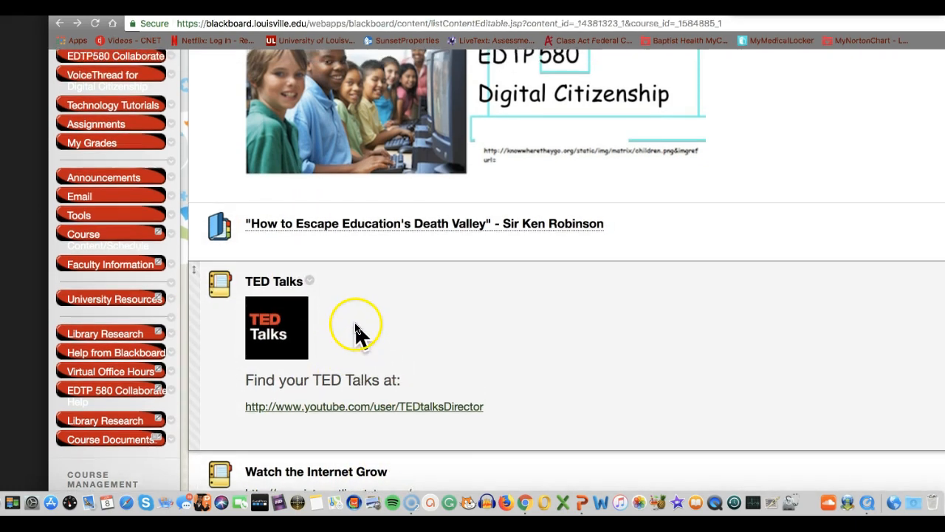
- Scroll down to Module 1_Part 2's DC Educational Philosophy readings and wiki instructions
scroll(down, 3)
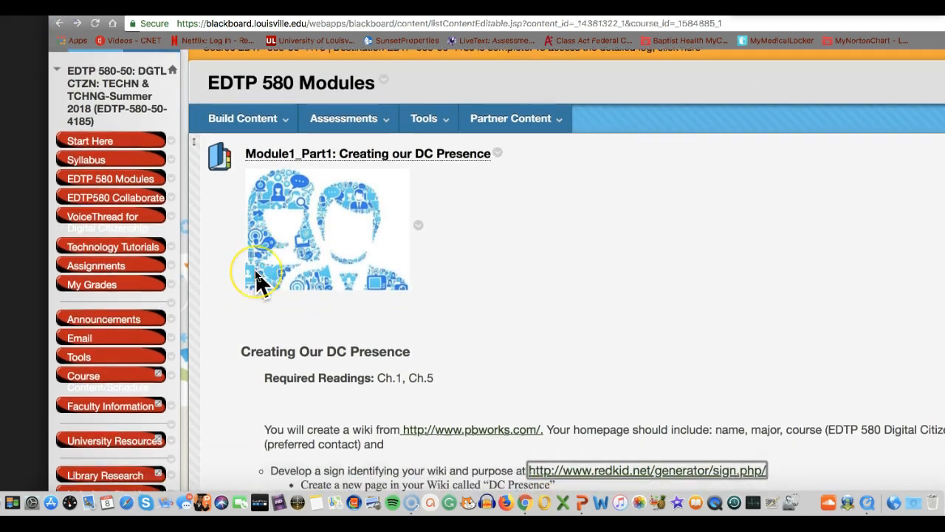
scroll(down, 3)
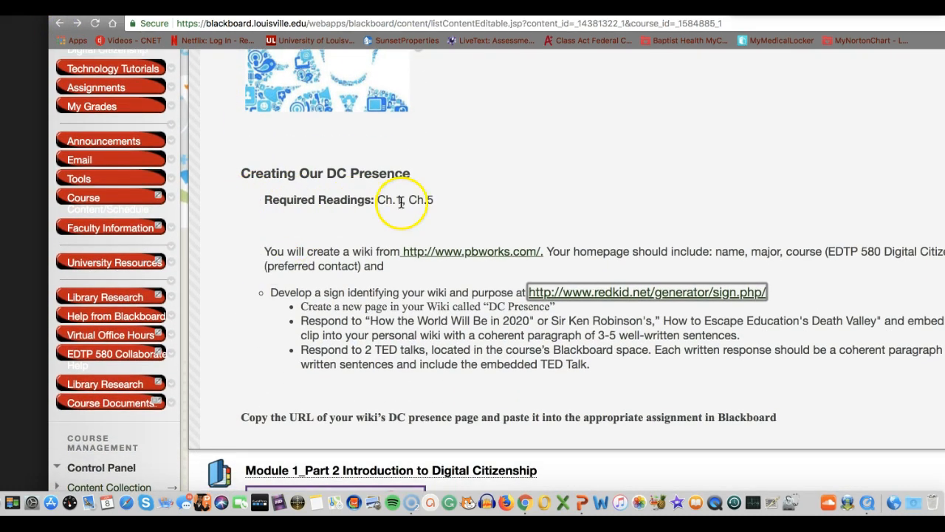
mouse_move(328, 200)
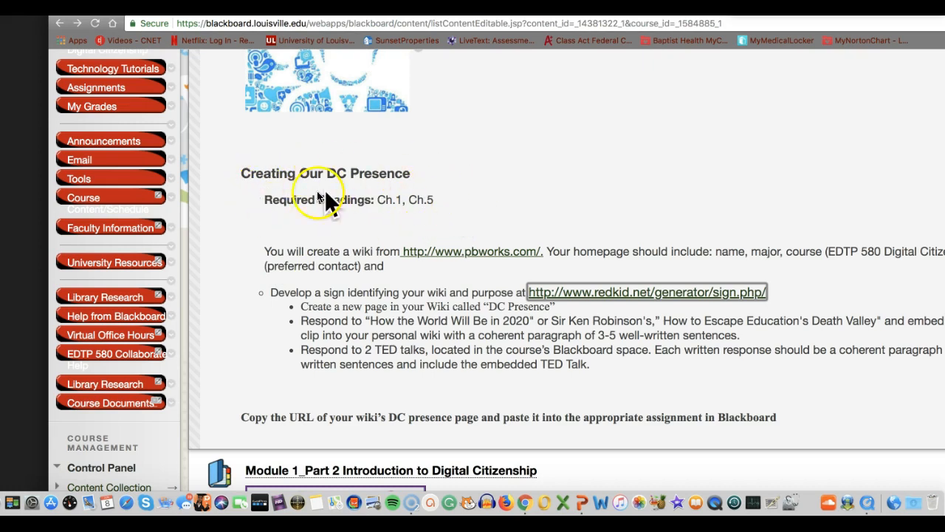
scroll(down, 3)
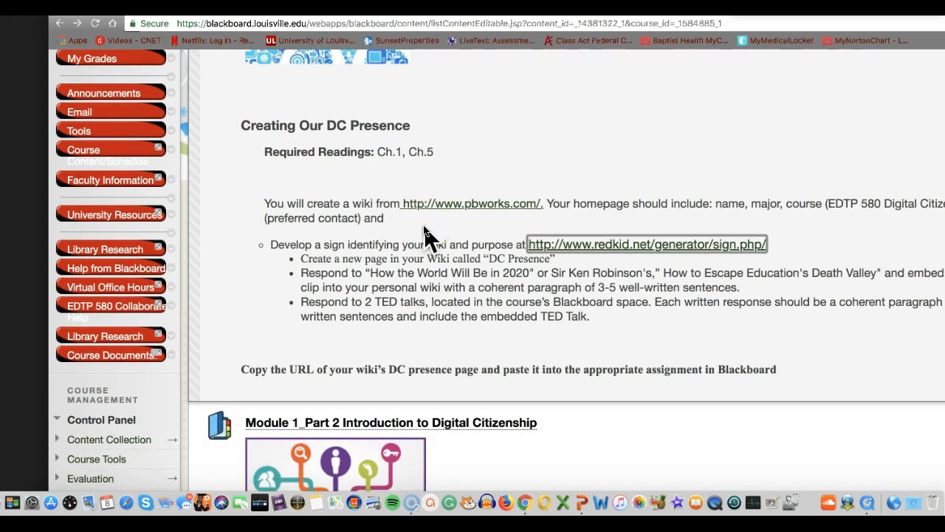
scroll(down, 3)
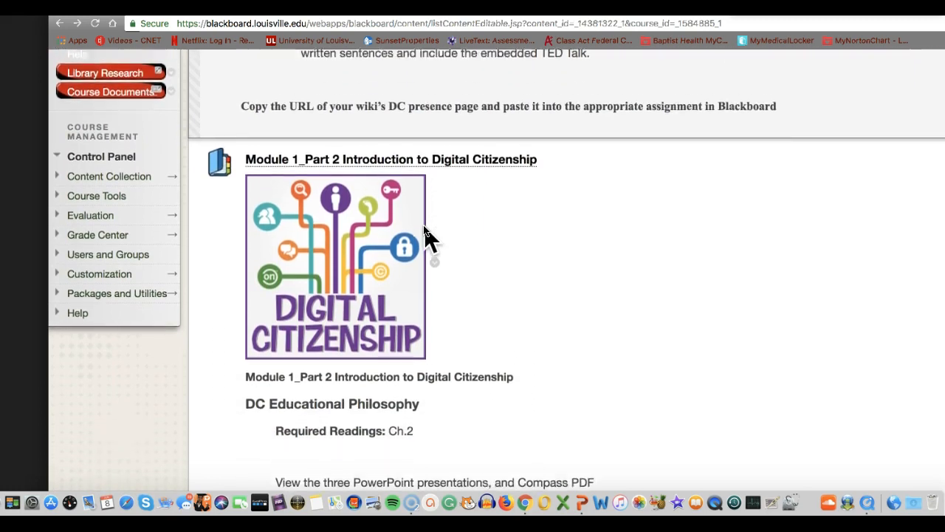
scroll(down, 3)
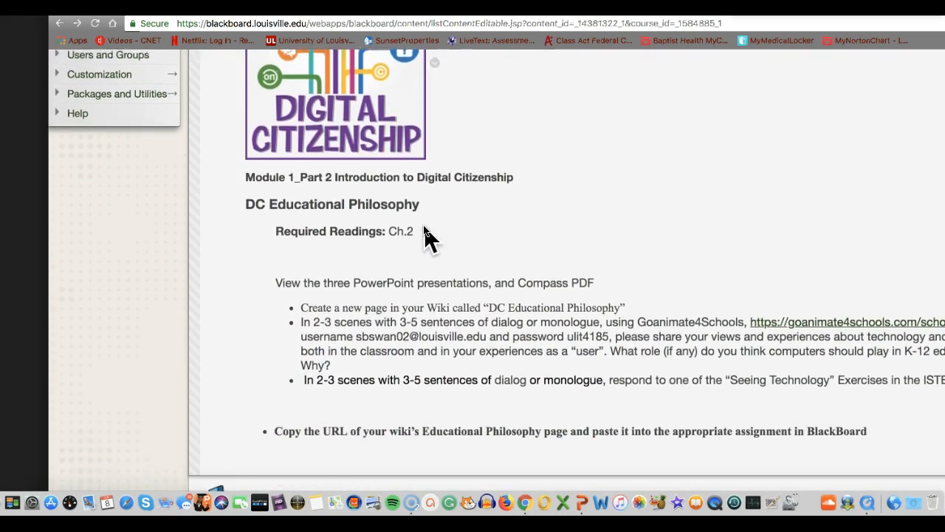
scroll(down, 3)
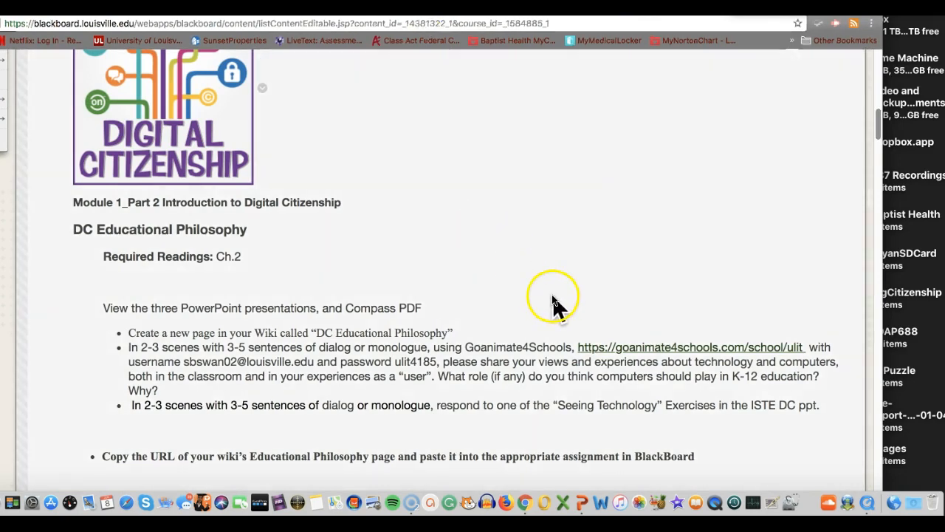
mouse_move(579, 321)
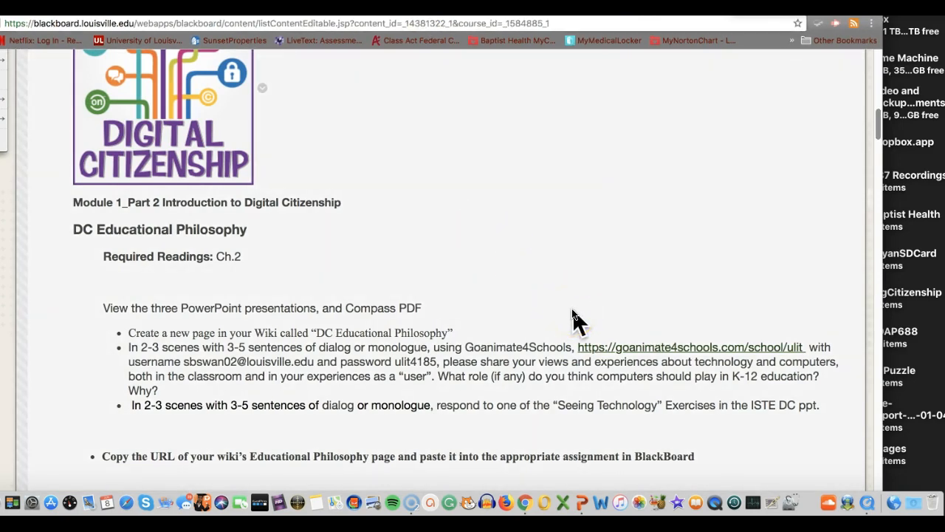
- Log in to GoAnimate for Schools, preview the Make a Video themes, and return to Blackboard
click(690, 347)
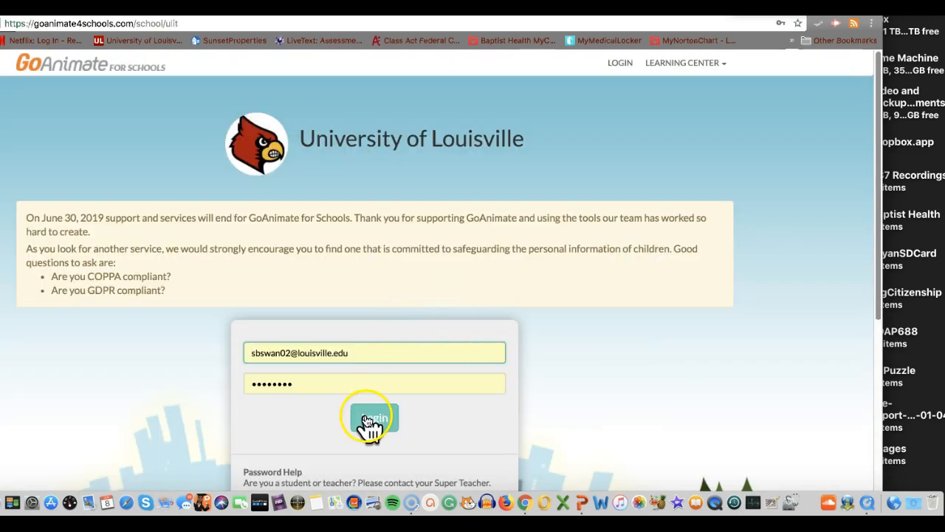
click(372, 417)
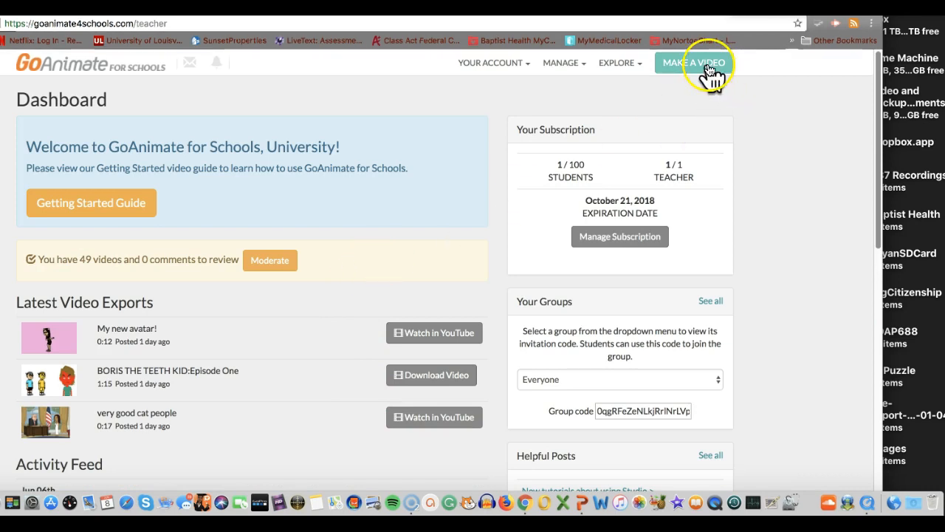
click(692, 63)
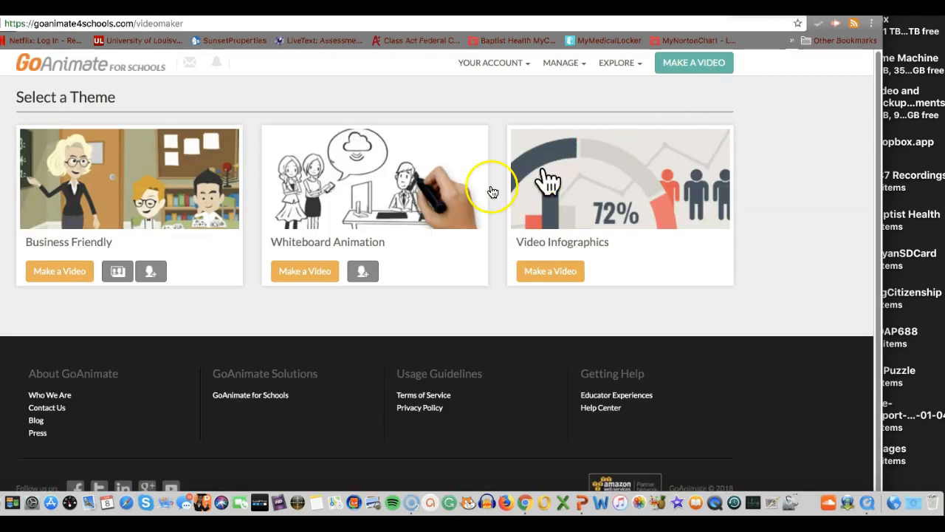
mouse_move(23, 166)
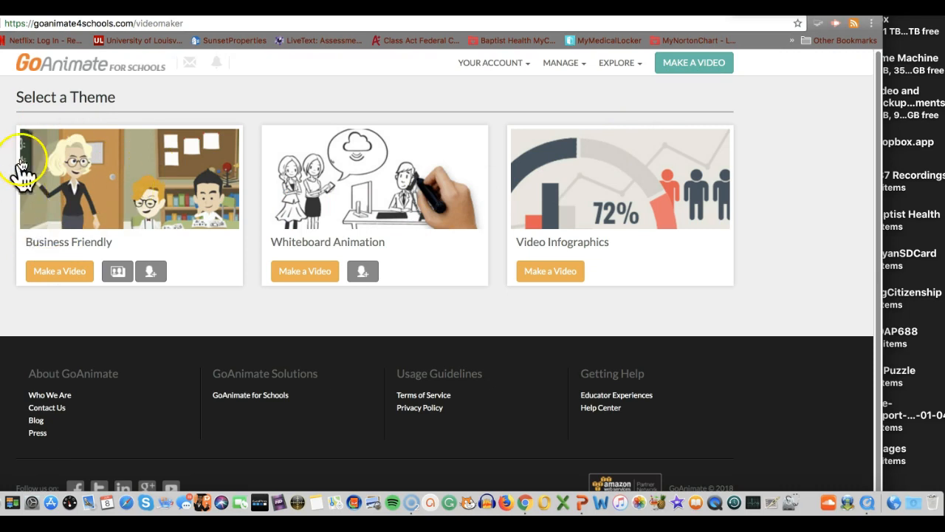
mouse_move(118, 201)
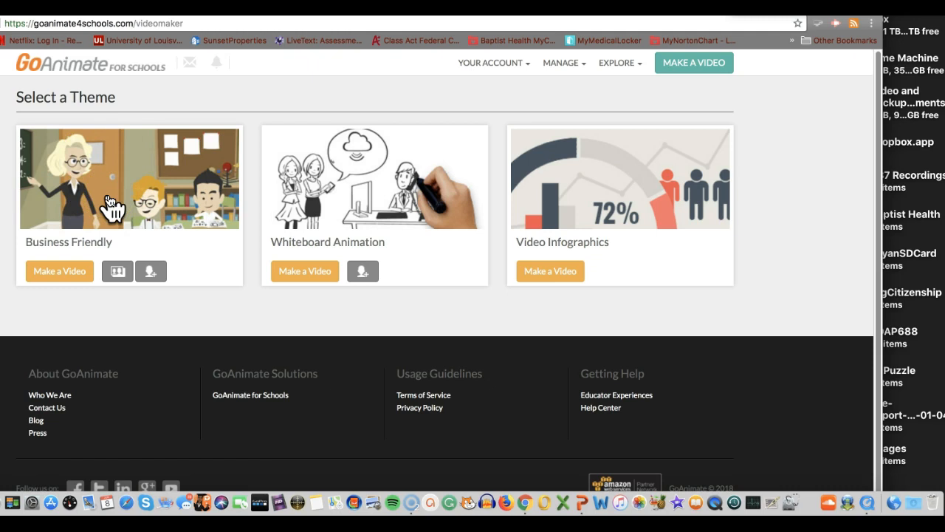
mouse_move(150, 271)
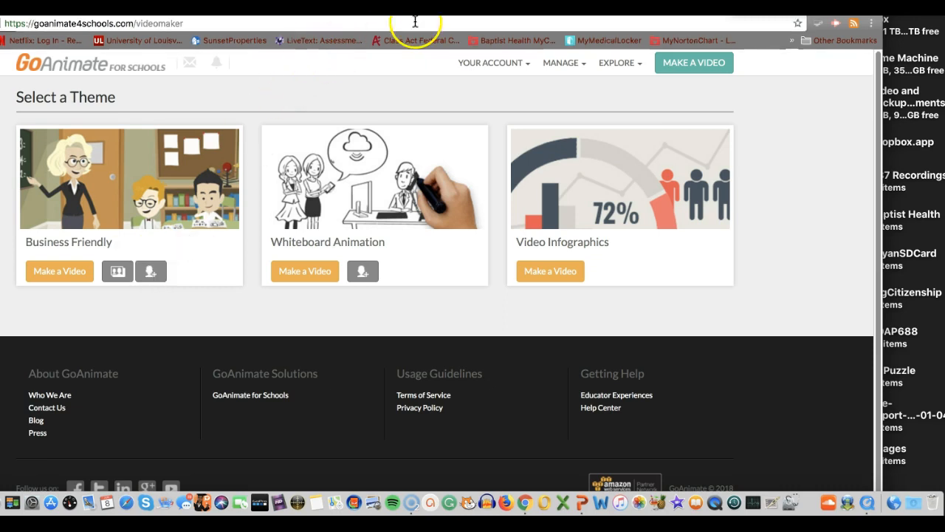
mouse_move(420, 24)
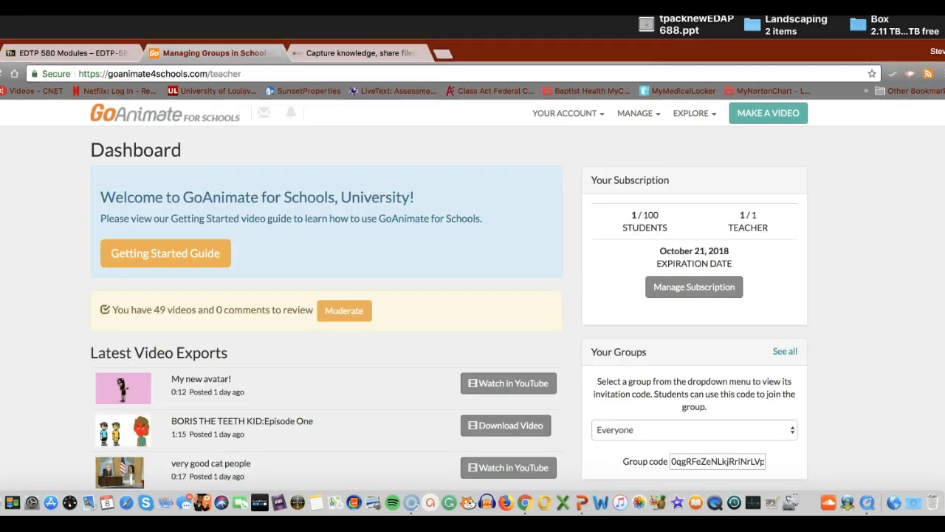
click(70, 53)
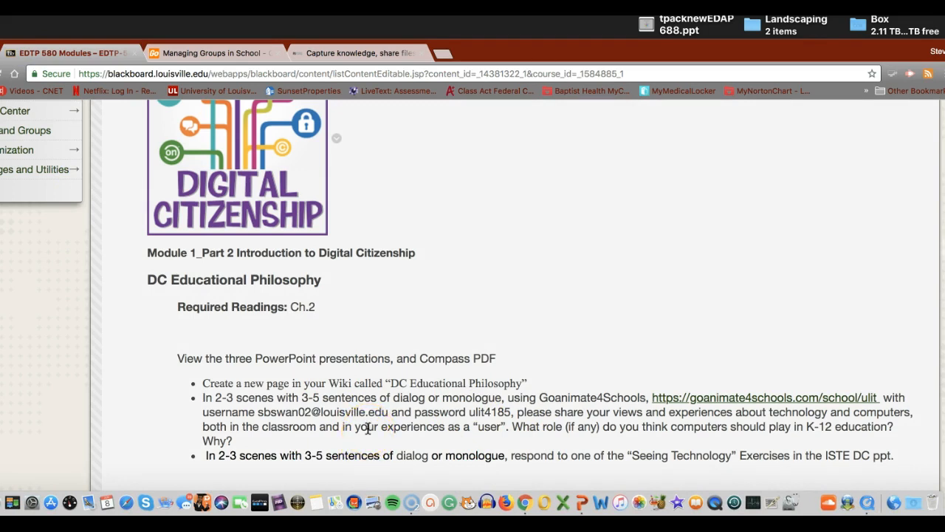
scroll(down, 3)
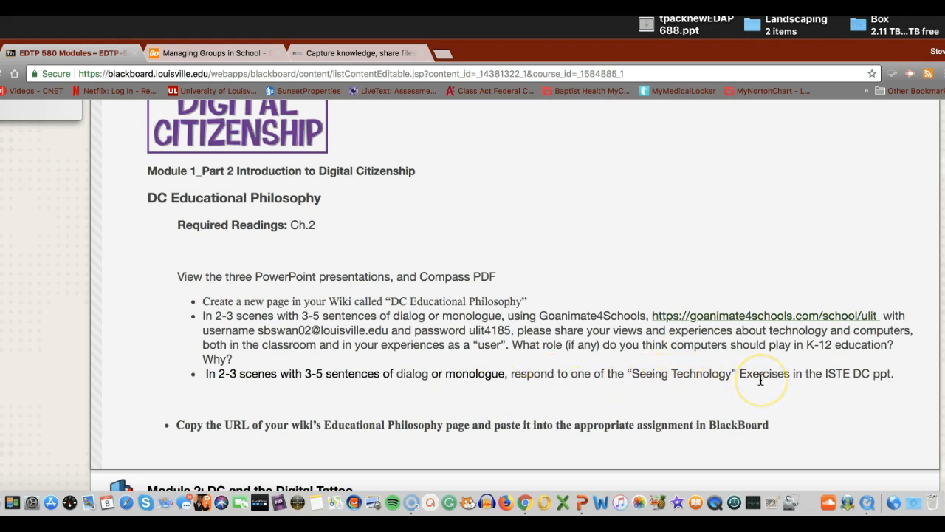
mouse_move(453, 344)
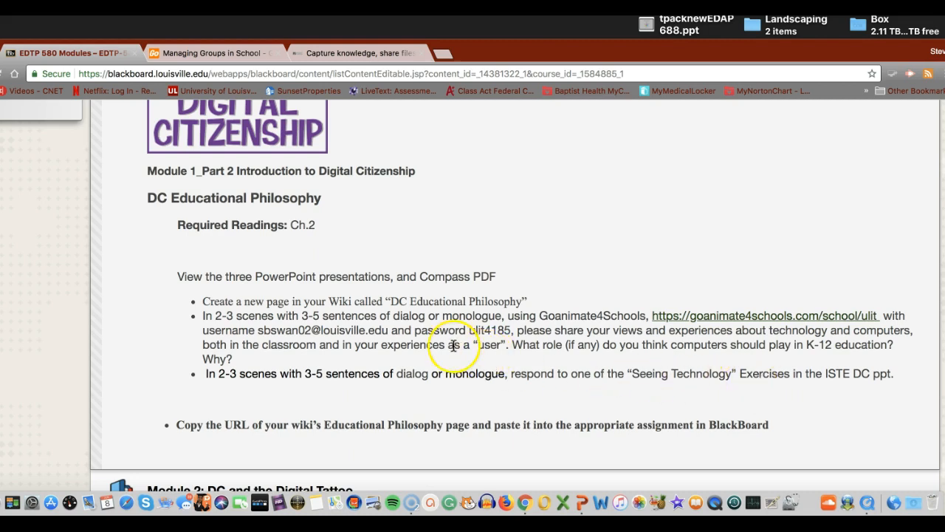
mouse_move(646, 341)
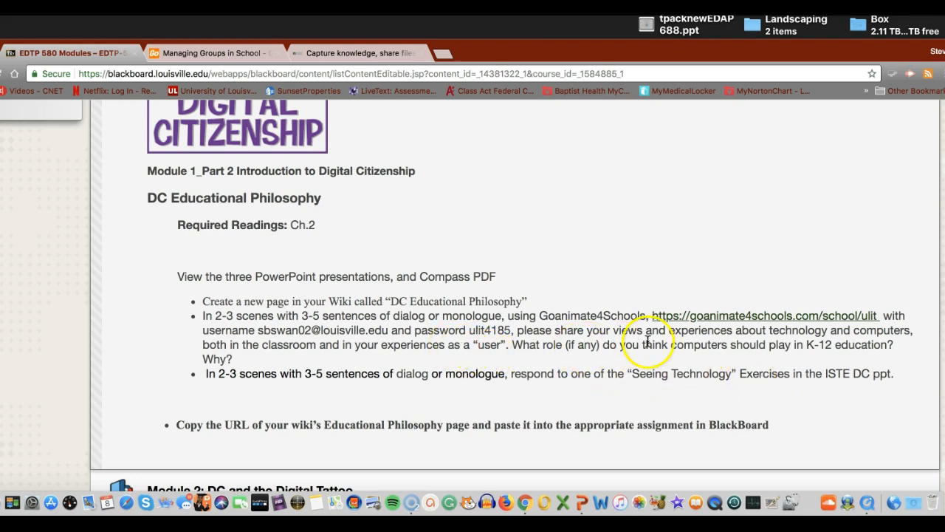
- Scroll down to the Module 2: DC and the Digital Tattoo instructions
scroll(down, 3)
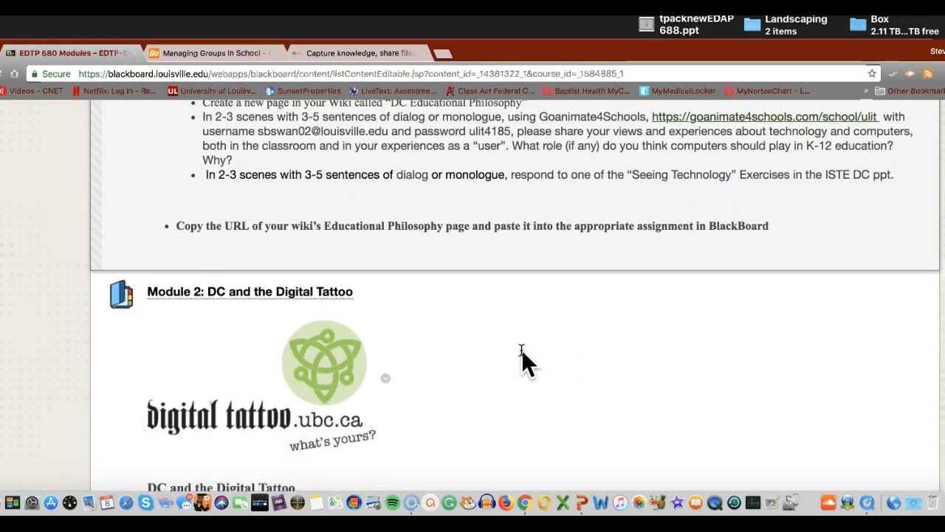
scroll(down, 3)
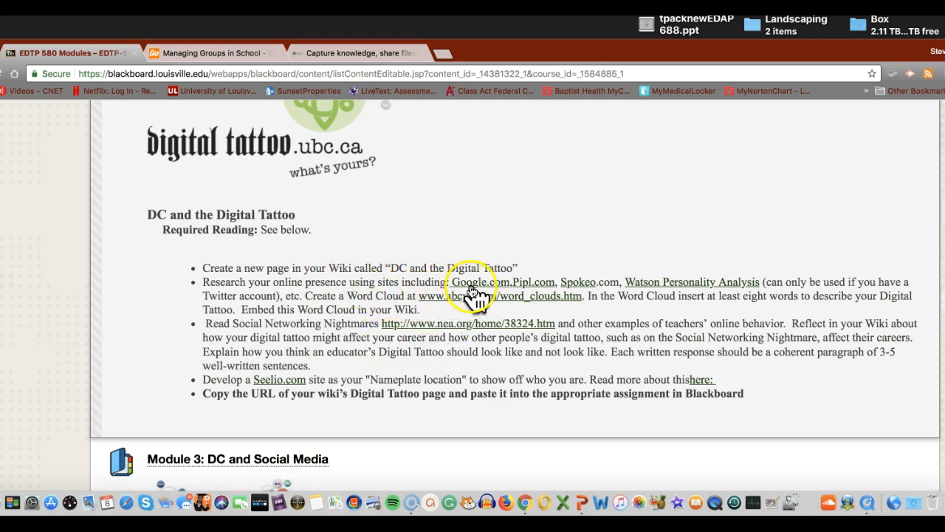
mouse_move(731, 284)
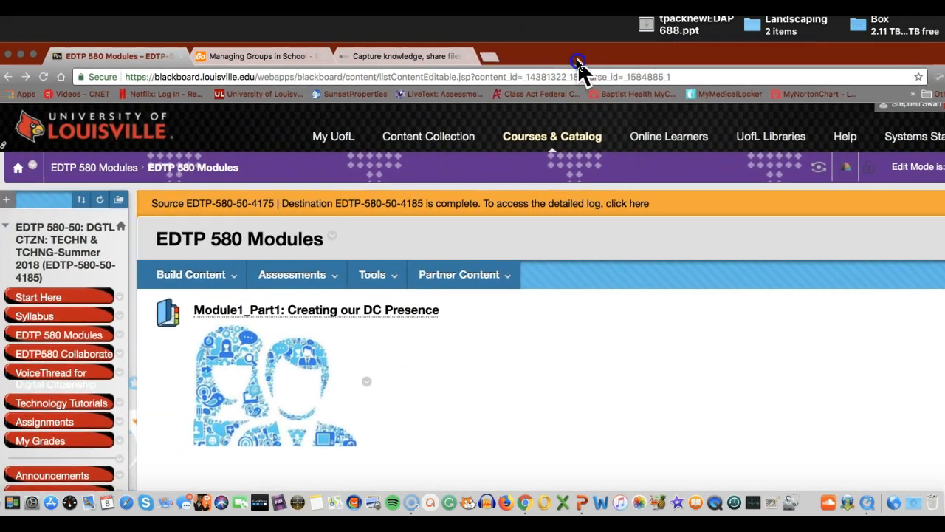
- Scroll down the EDTP 580 Modules page through the Module1_Part1: Creating our DC Presence instructions
scroll(down, 3)
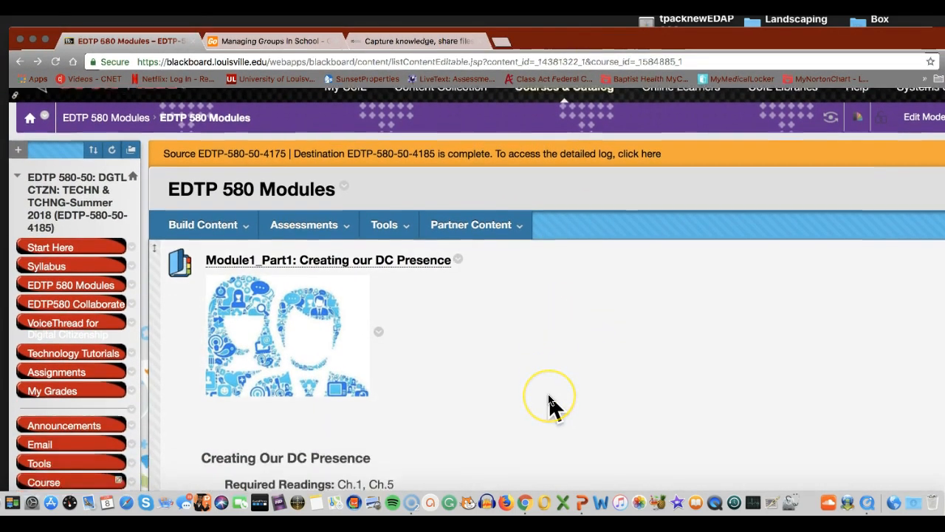
scroll(down, 3)
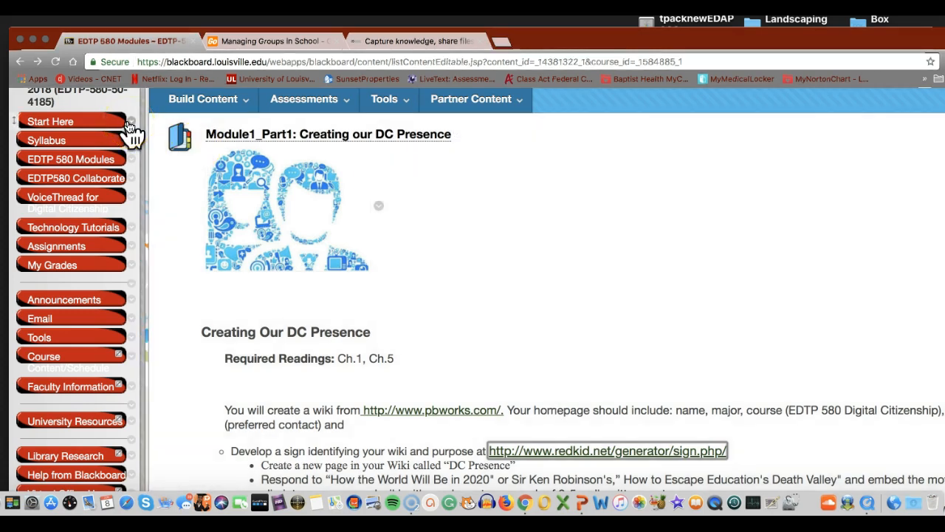
mouse_move(127, 124)
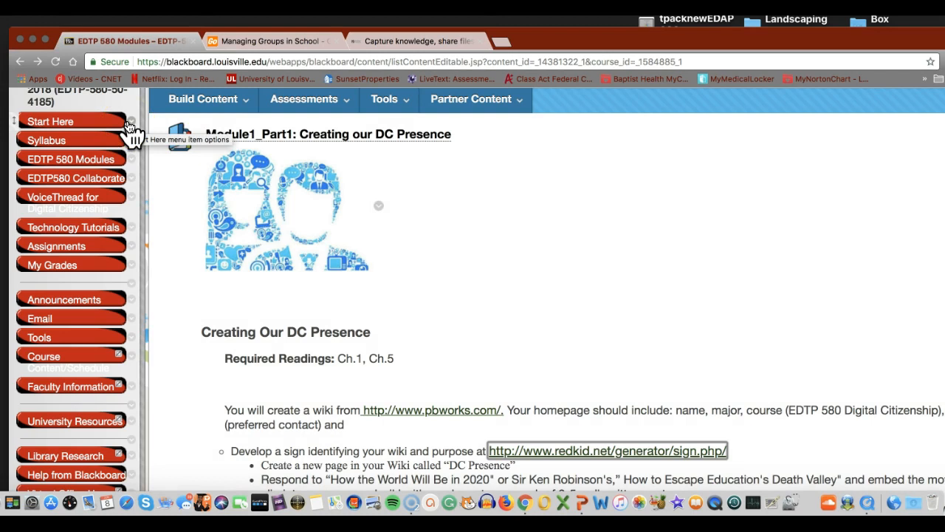